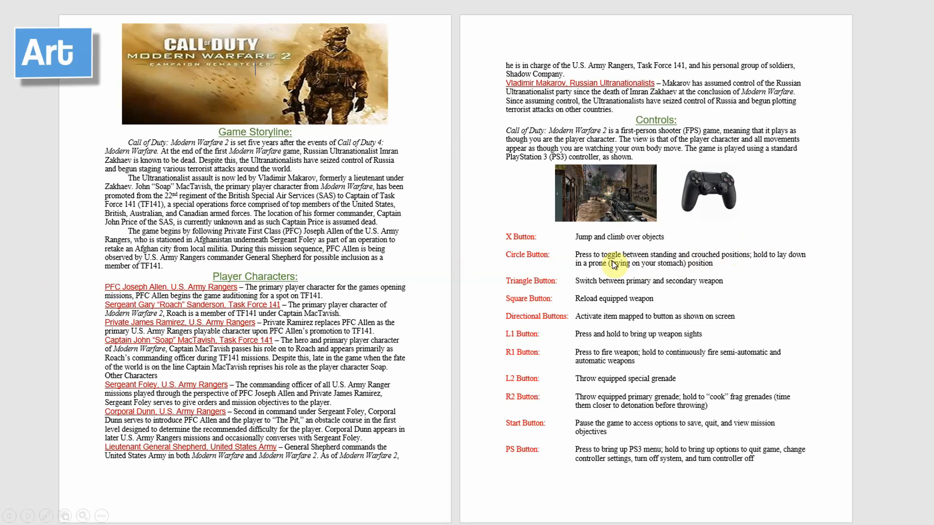
mouse_move(606, 228)
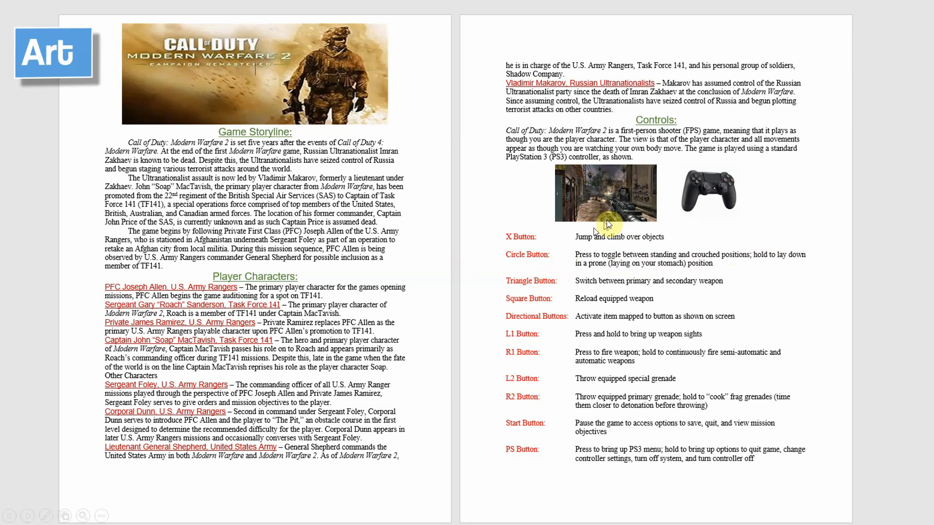
mouse_move(442, 162)
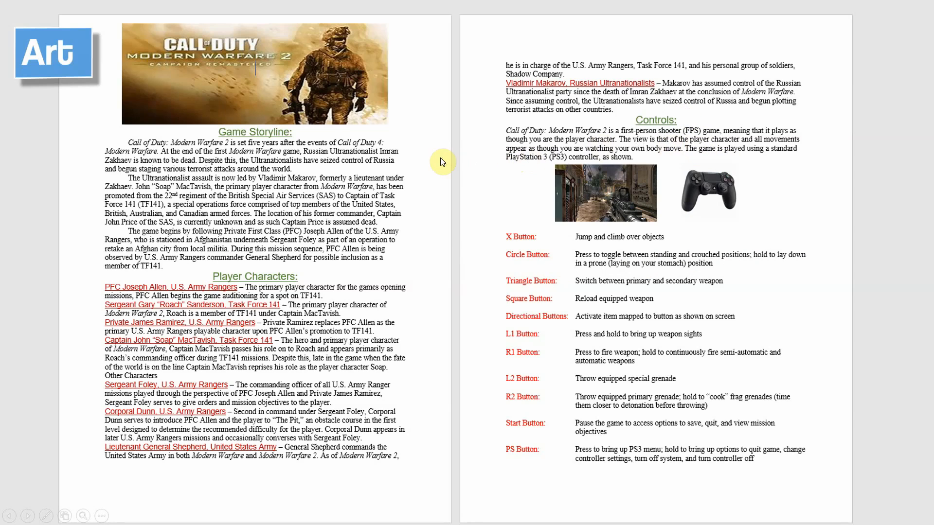
mouse_move(454, 221)
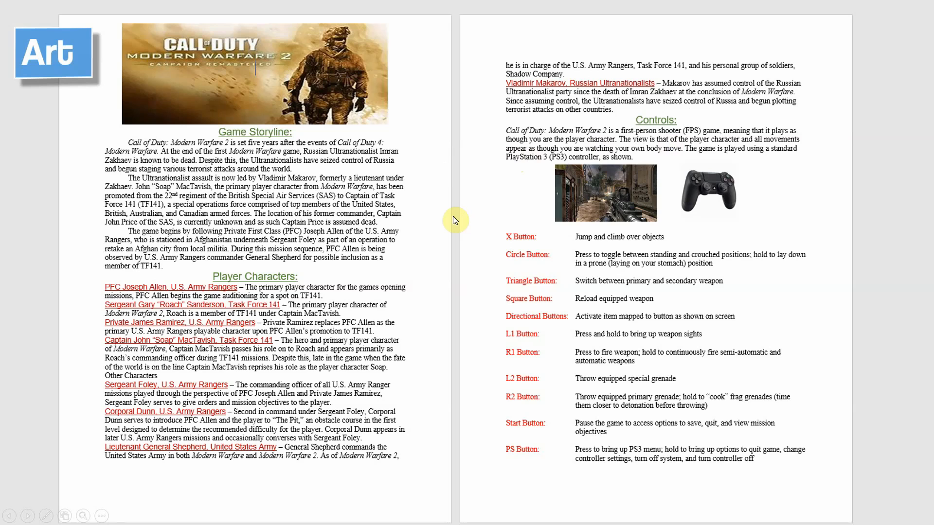
scroll("down", 3)
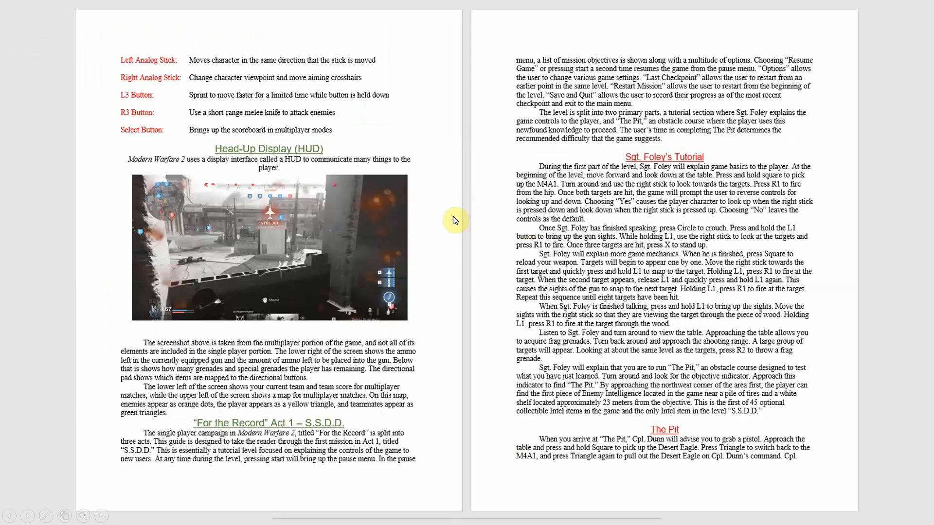